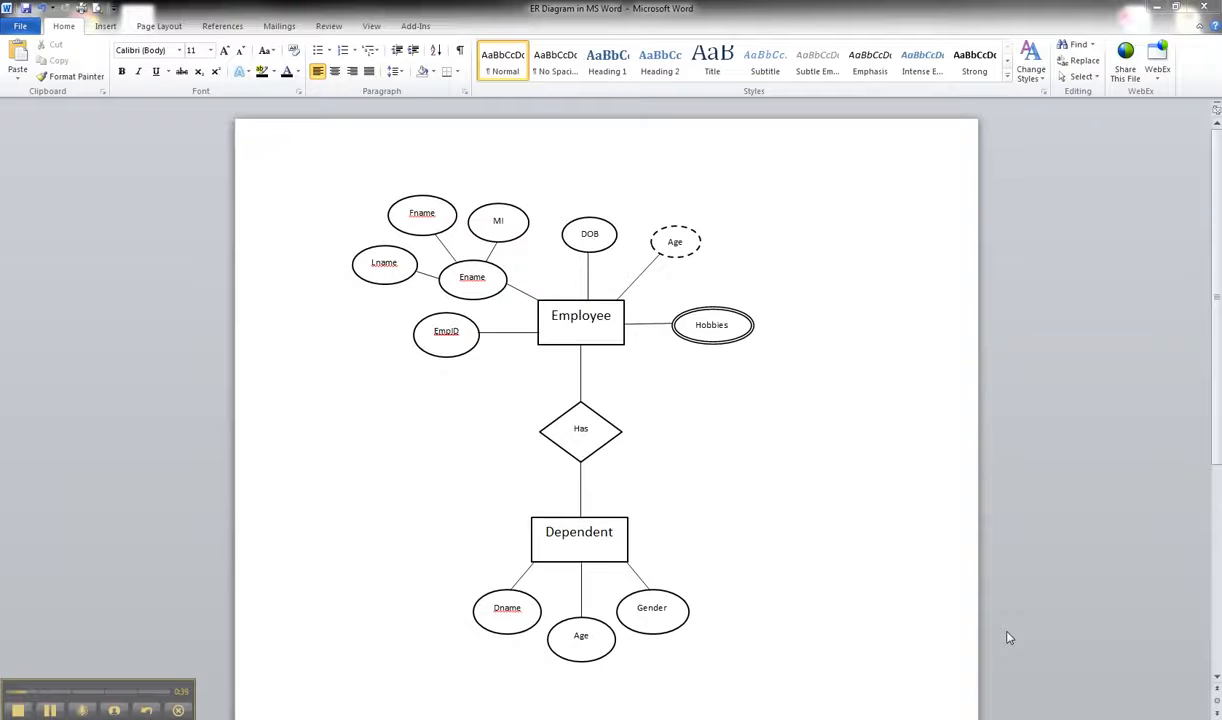
mouse_move(736, 572)
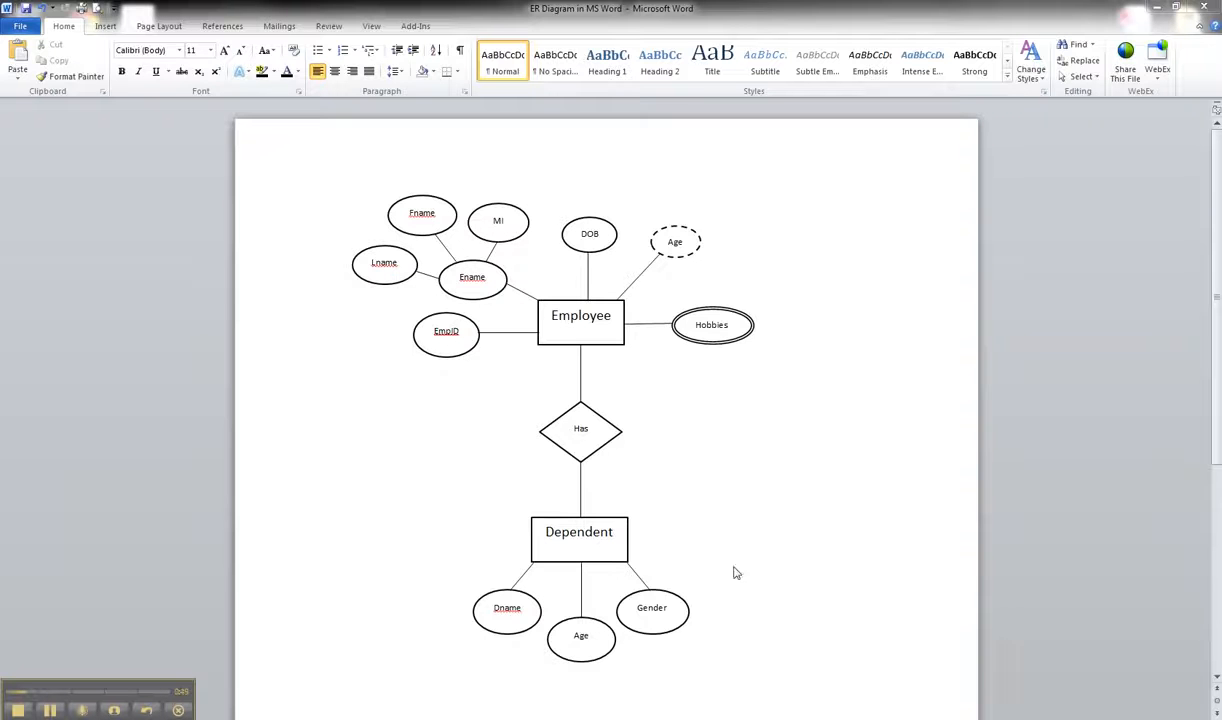
mouse_move(610, 526)
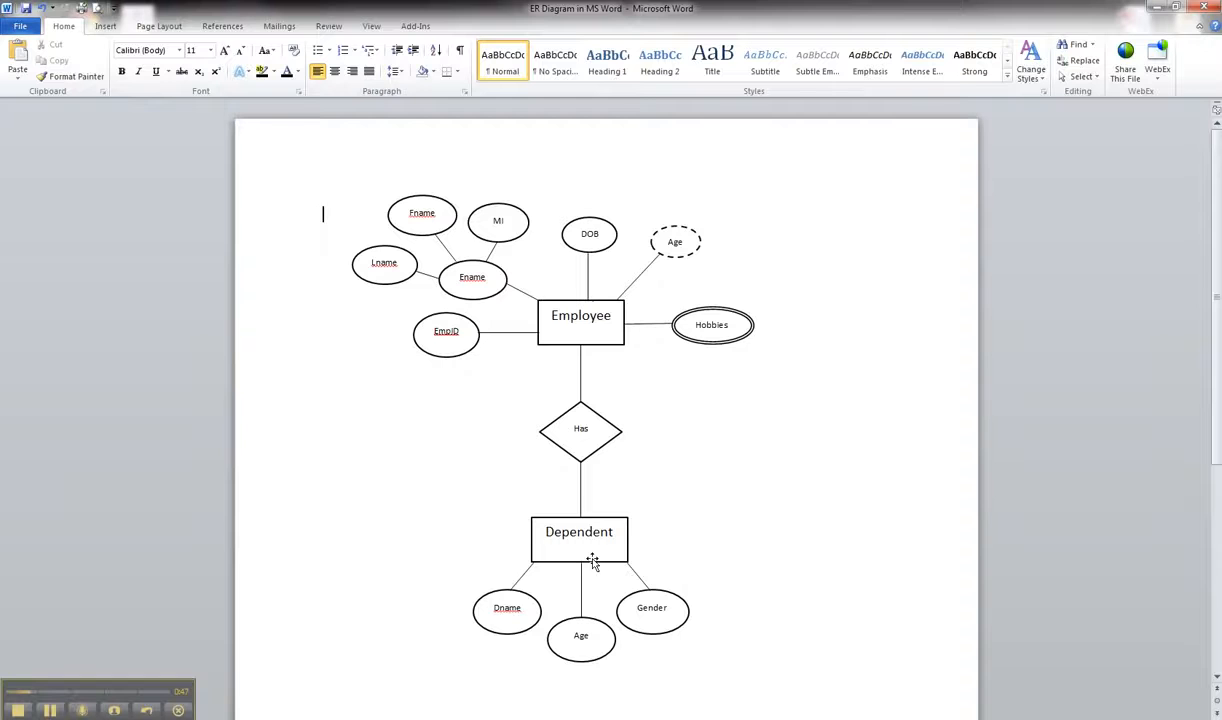
- Format the Dependent rectangle outline as a double compound line, 3 pt wide, via Format Shape
right_click(578, 536)
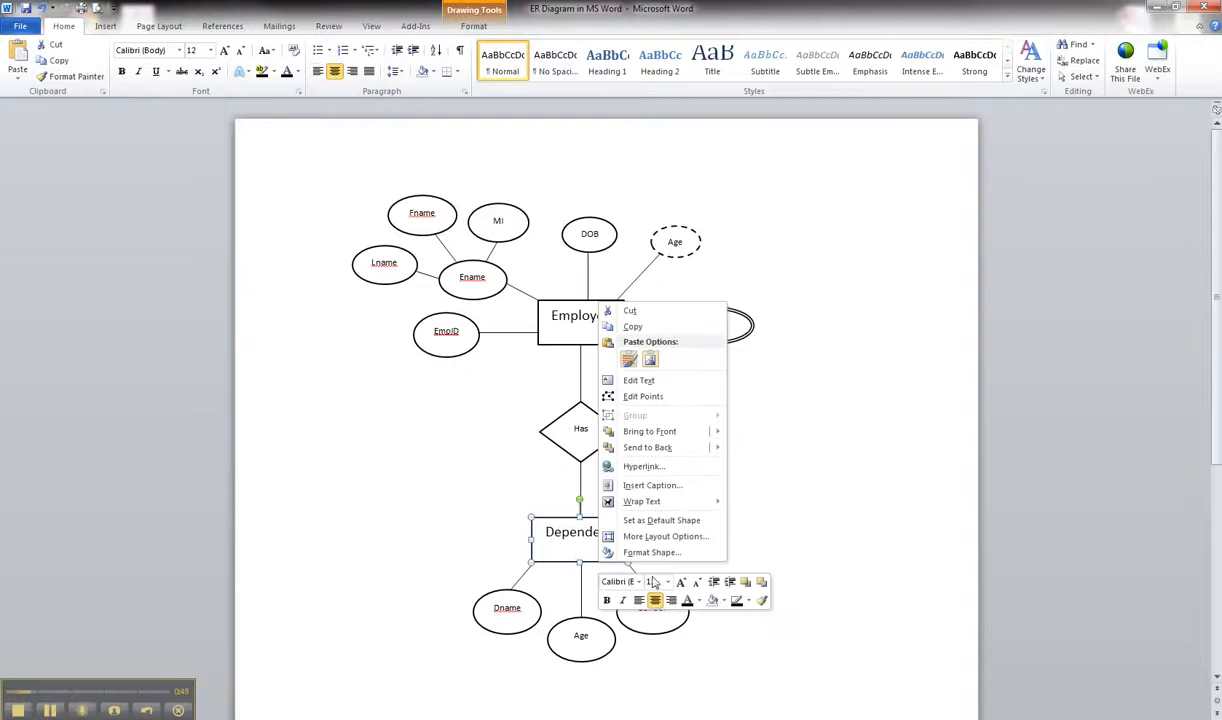
left_click(652, 552)
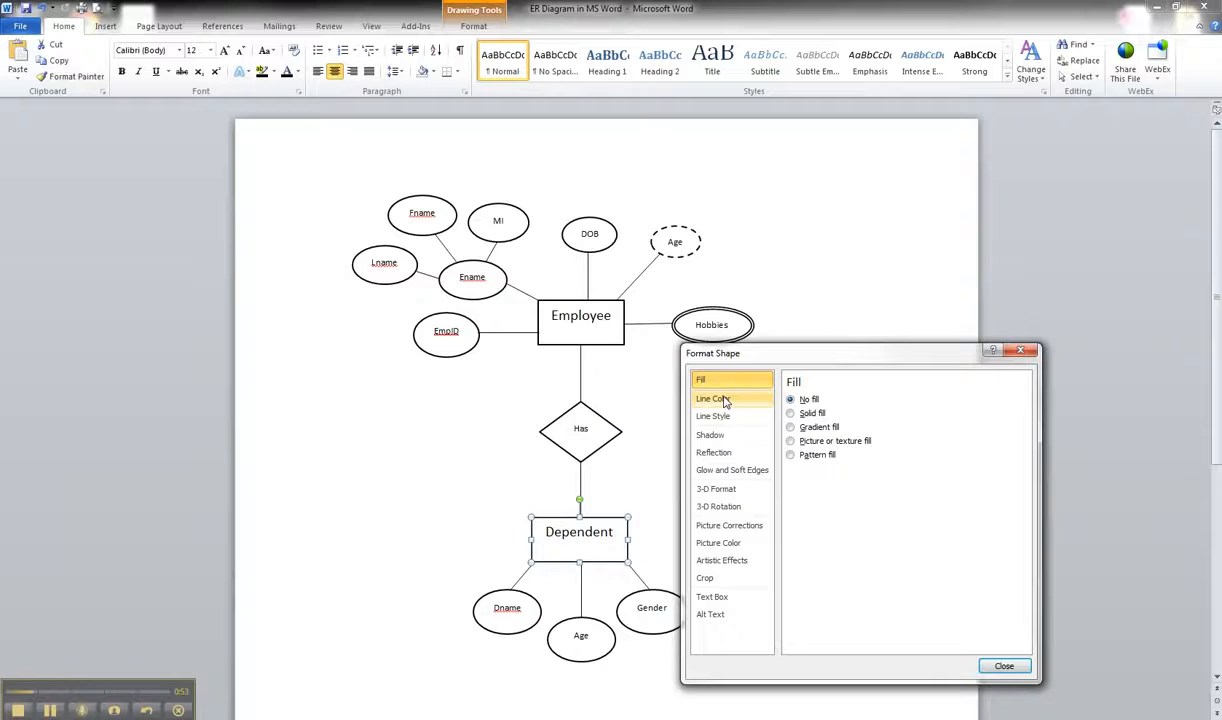
left_click(712, 416)
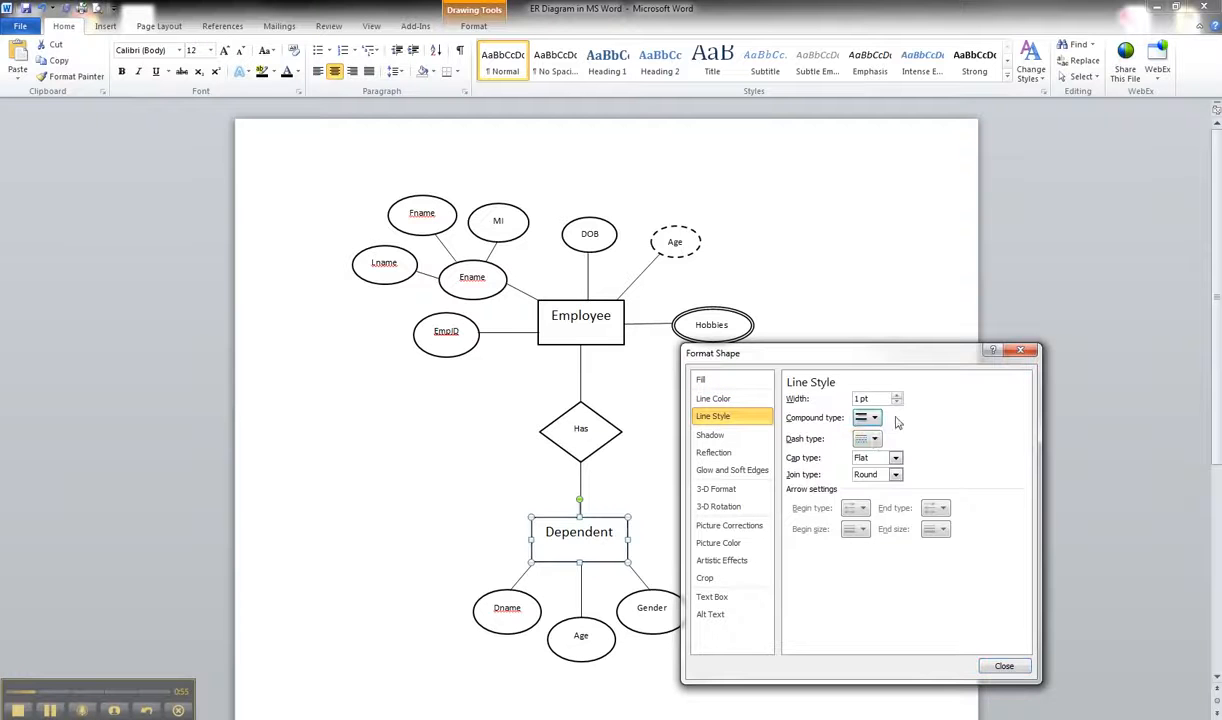
left_click(896, 394)
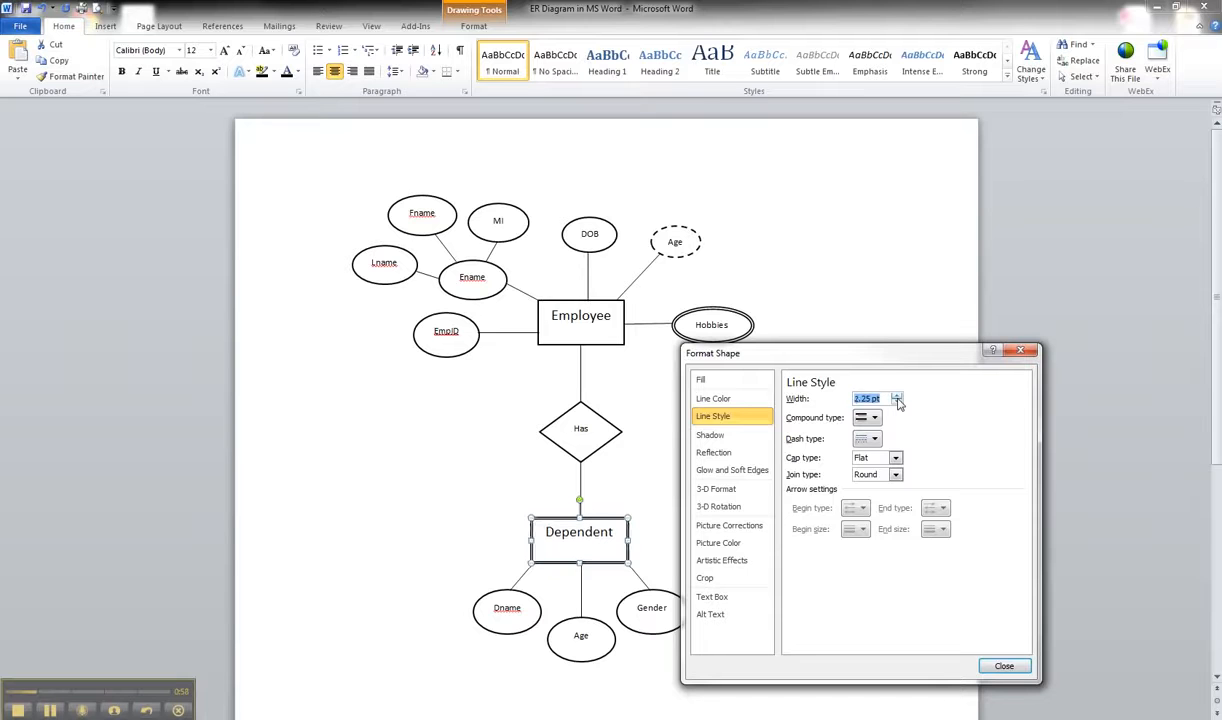
left_click(898, 394)
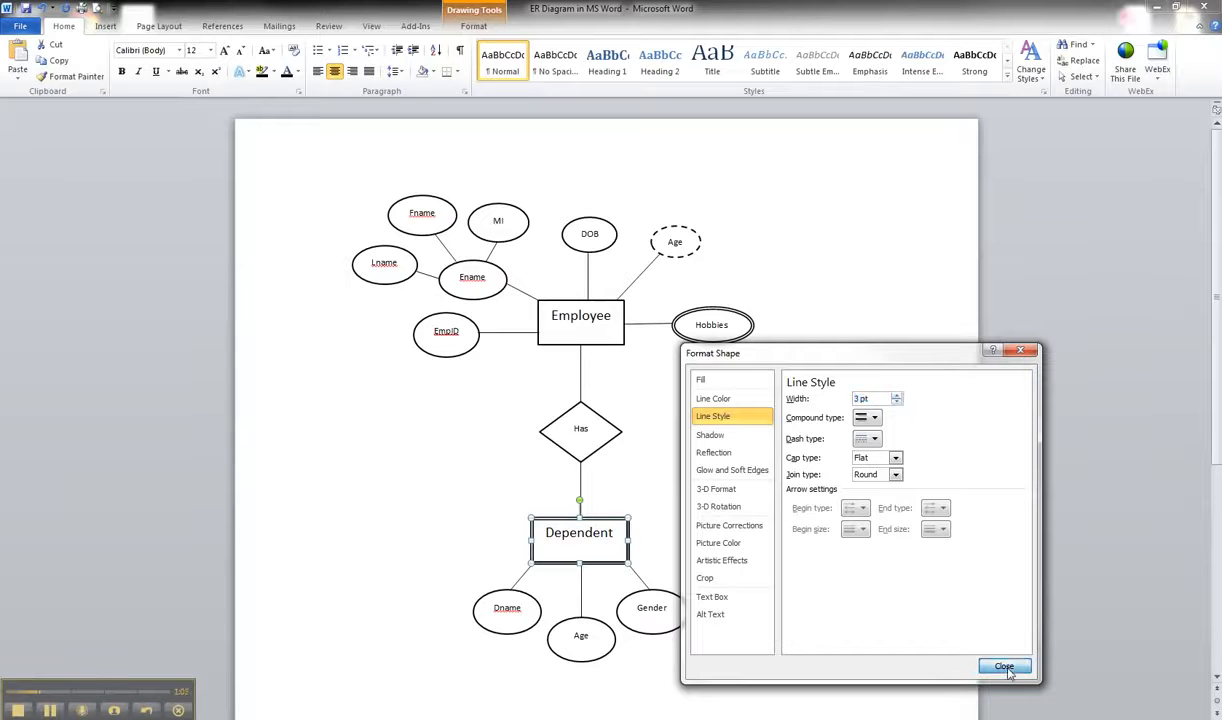
left_click(1004, 668)
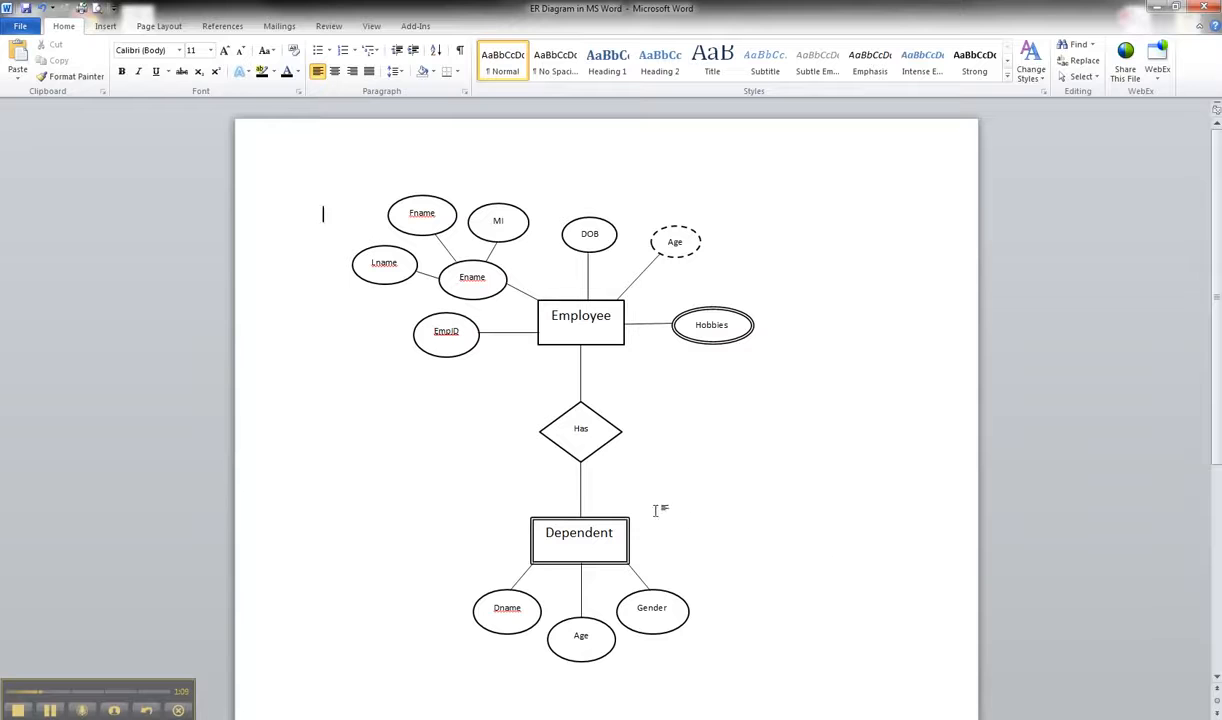
left_click(580, 428)
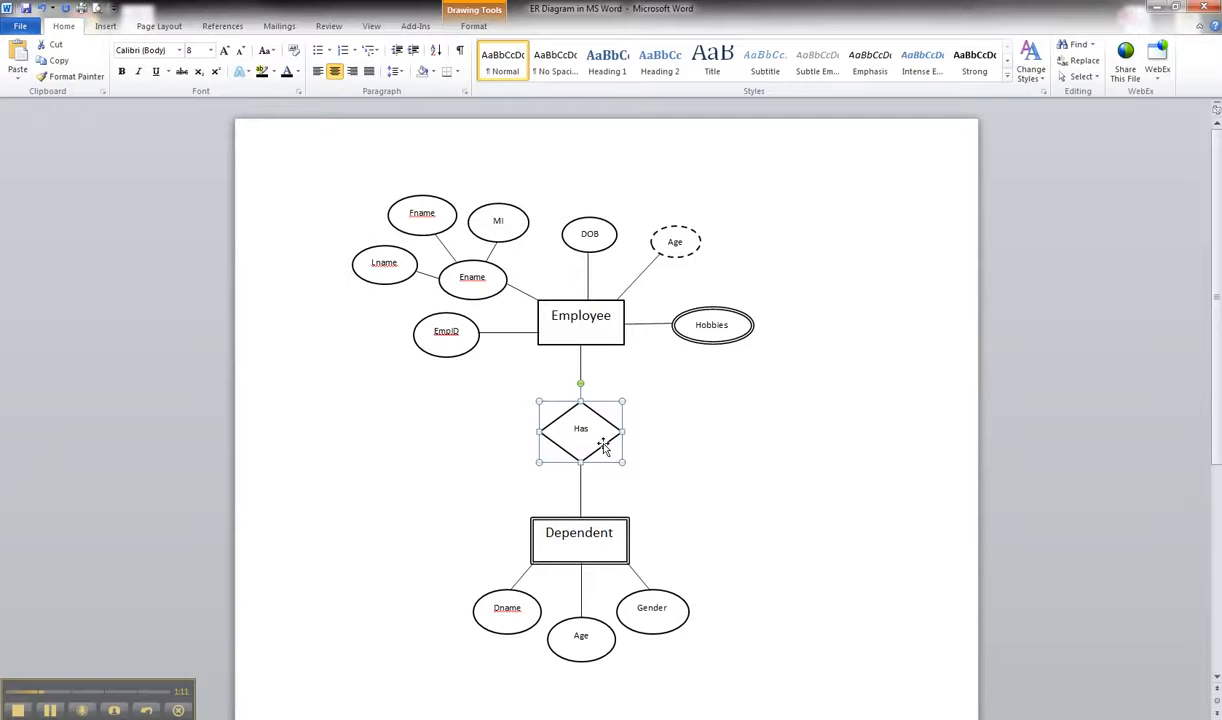
- Format the Has diamond outline as a wider double compound line via Format Shape
right_click(602, 448)
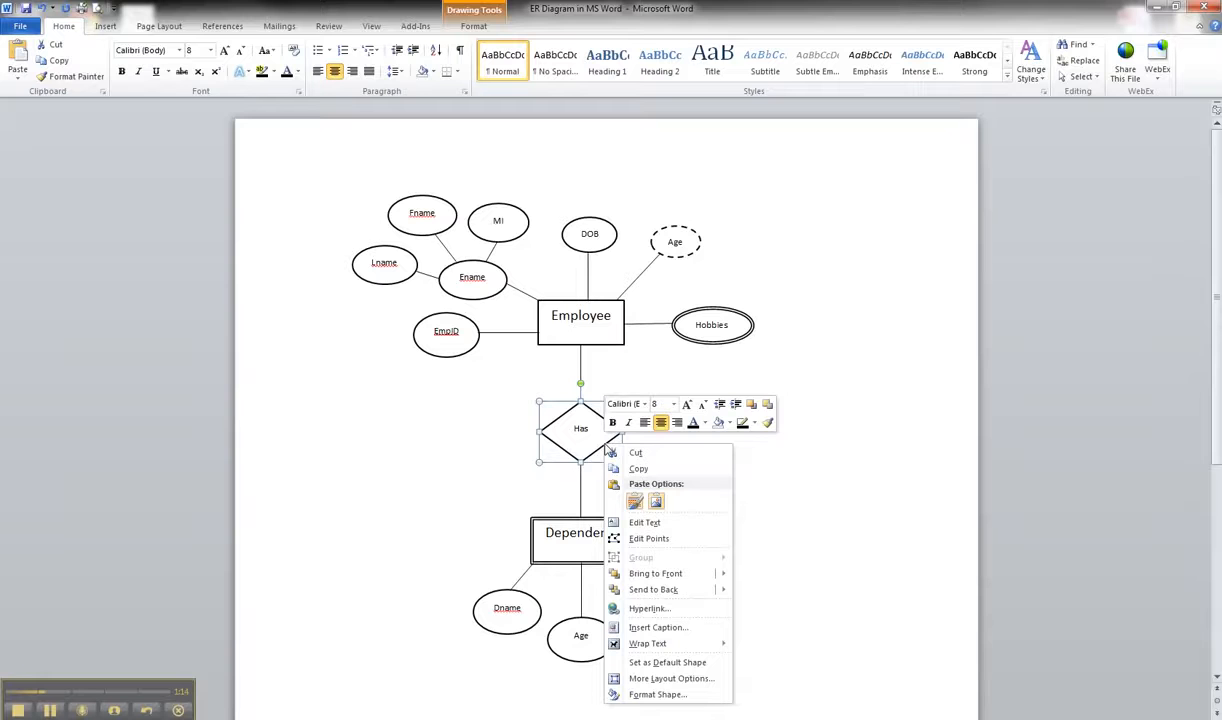
mouse_move(660, 628)
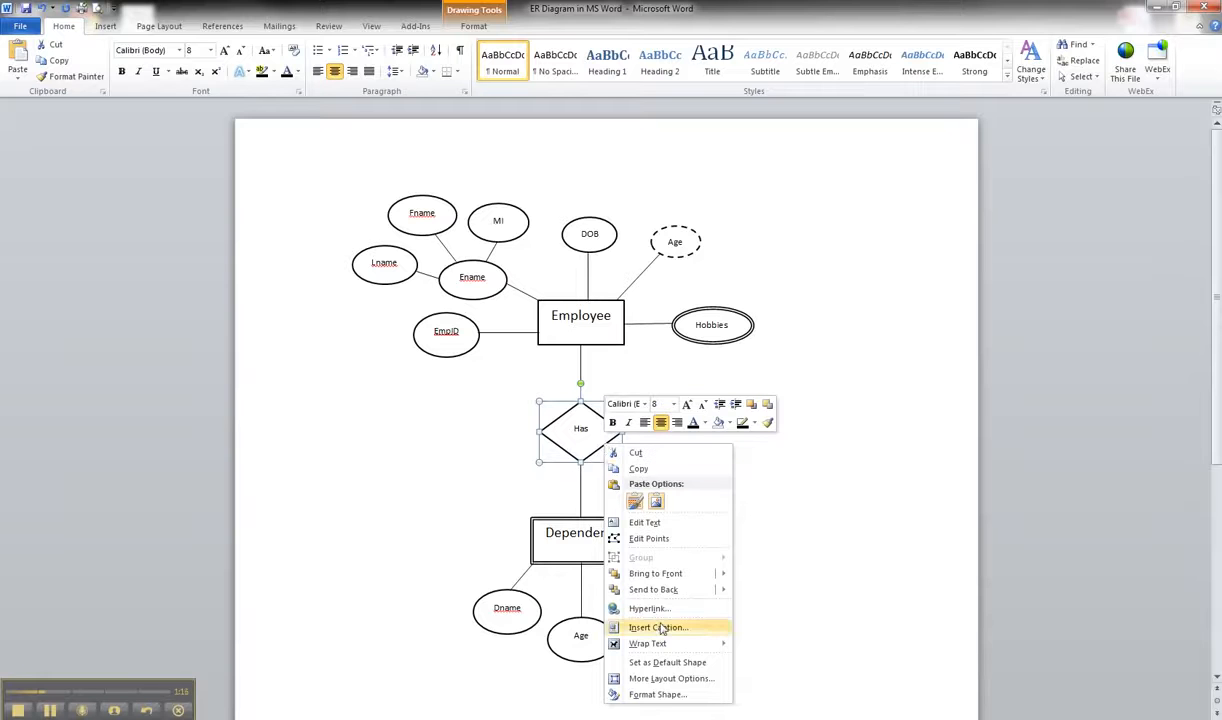
mouse_move(656, 694)
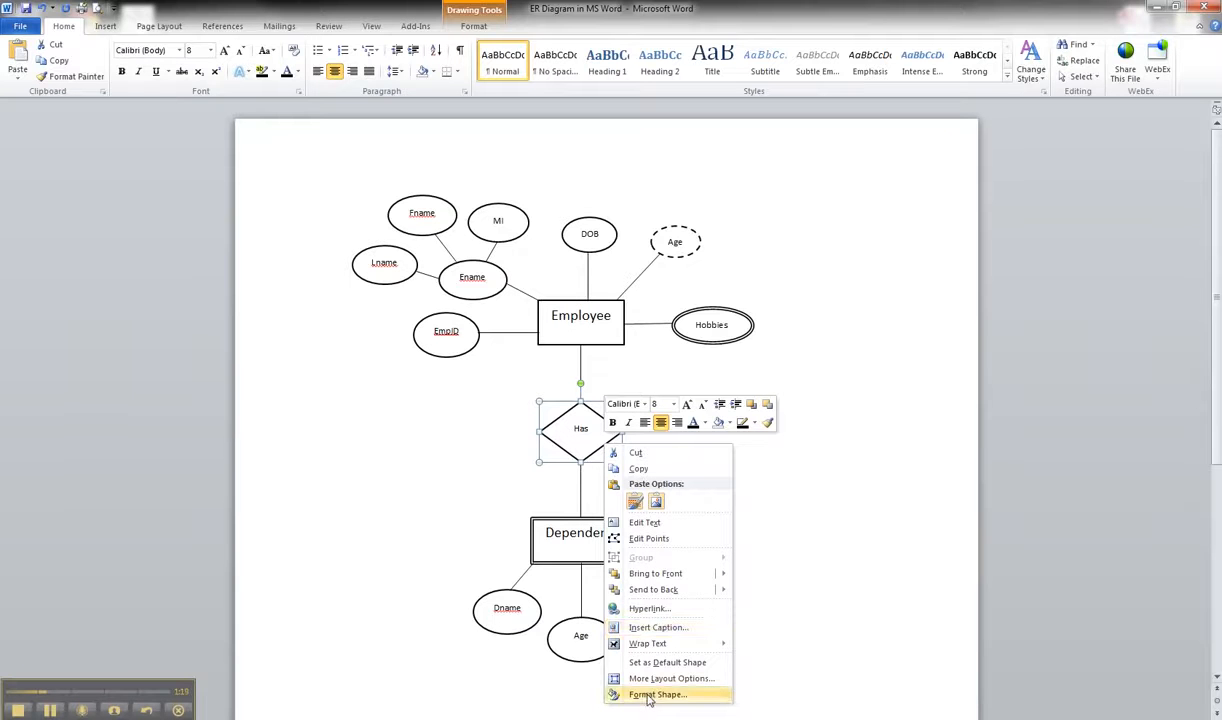
left_click(648, 696)
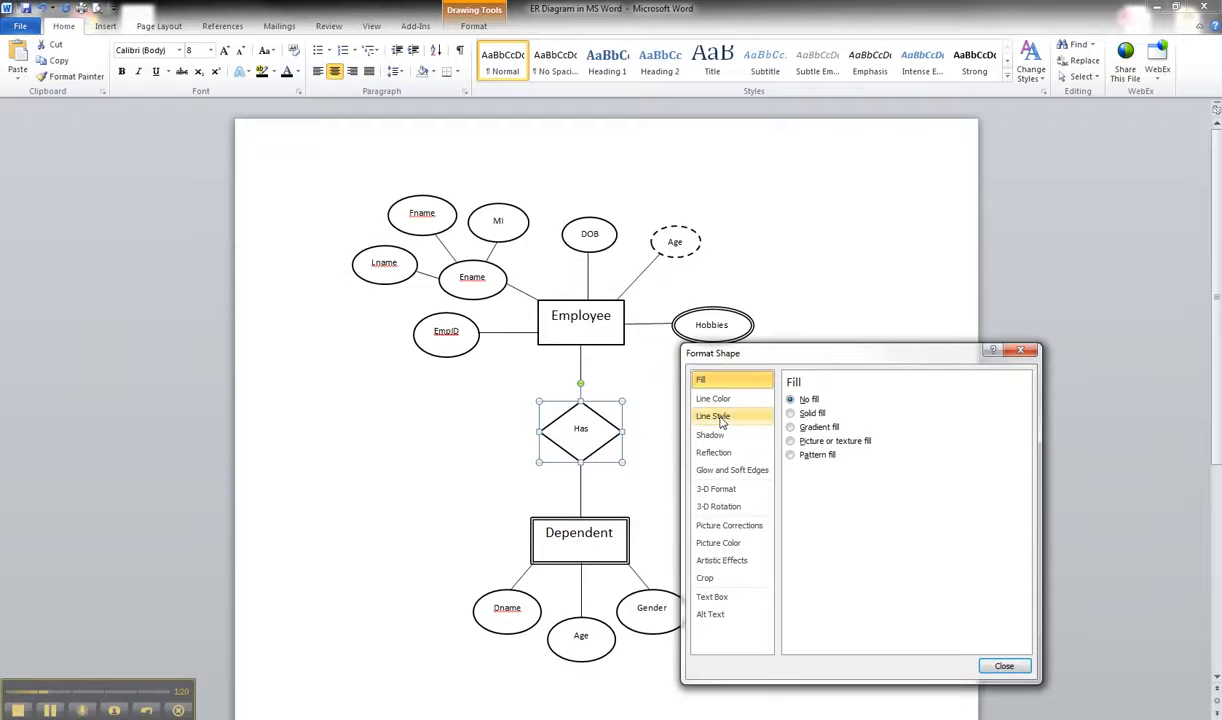
left_click(712, 416)
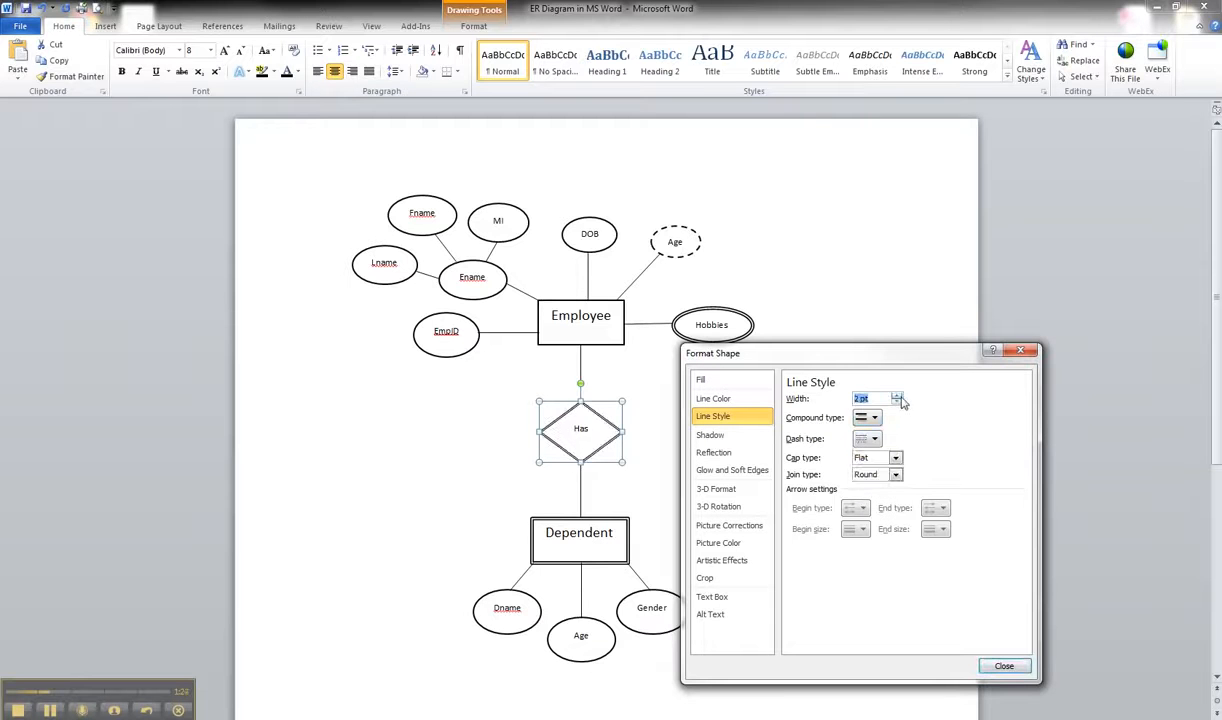
left_click(1010, 664)
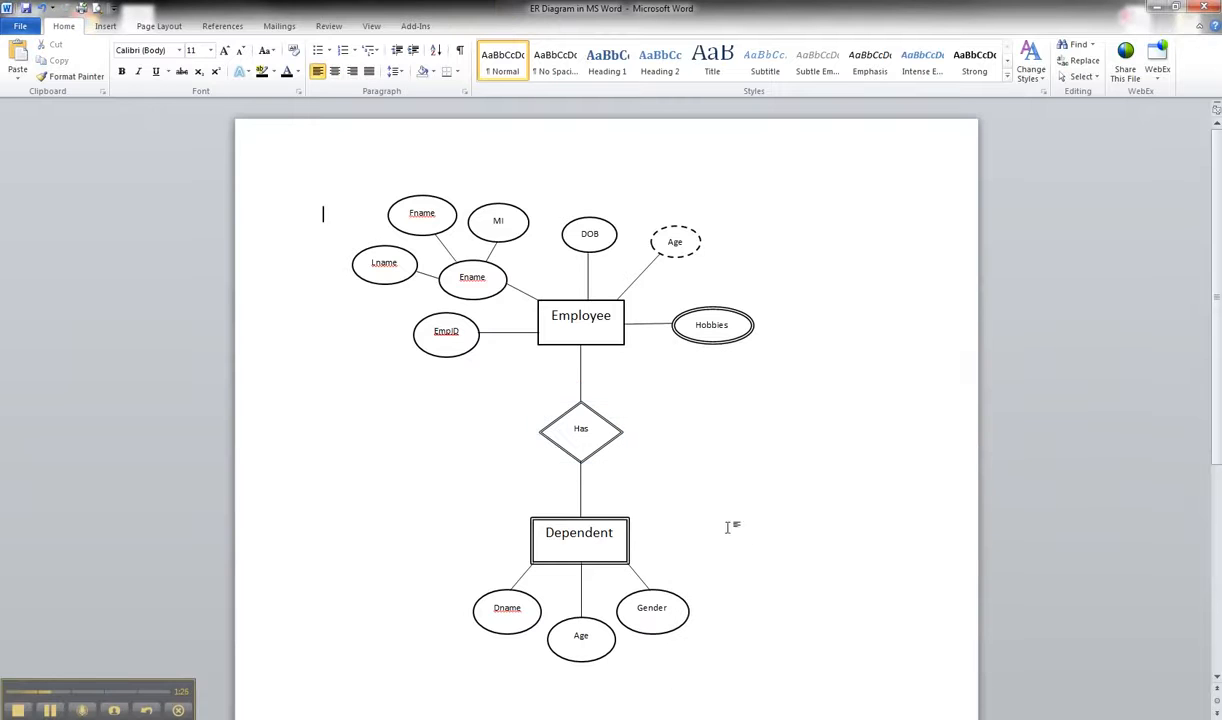
mouse_move(572, 488)
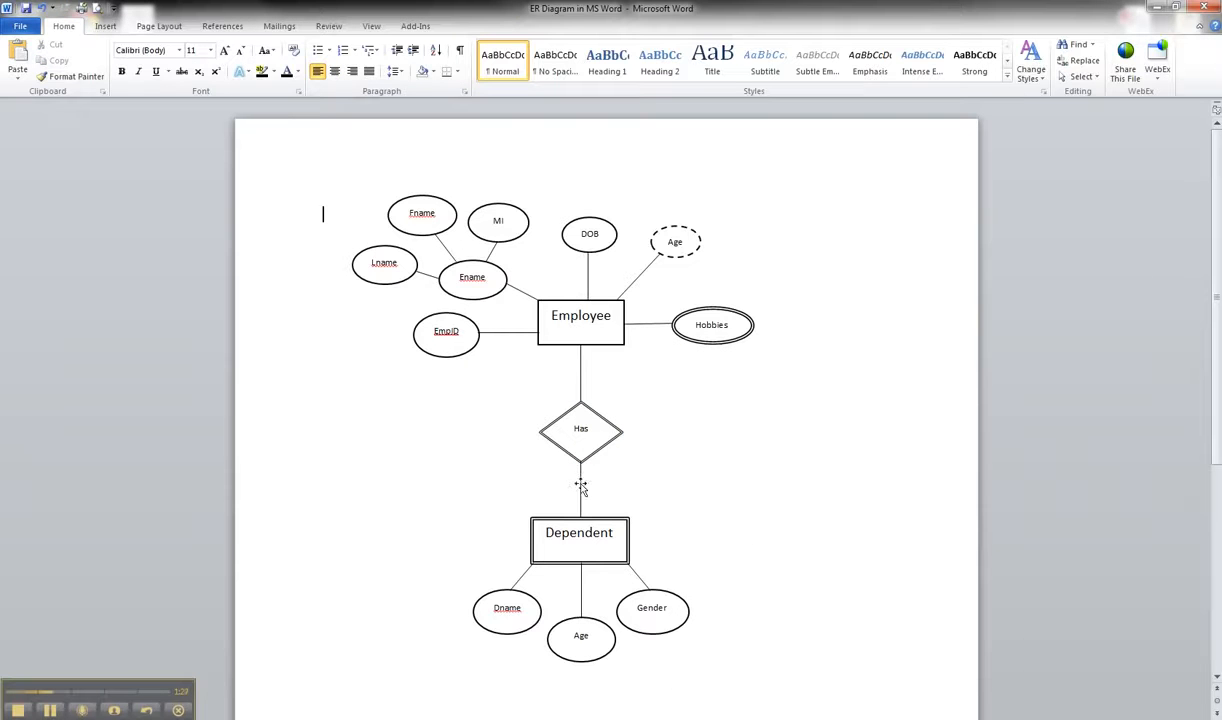
left_click(580, 486)
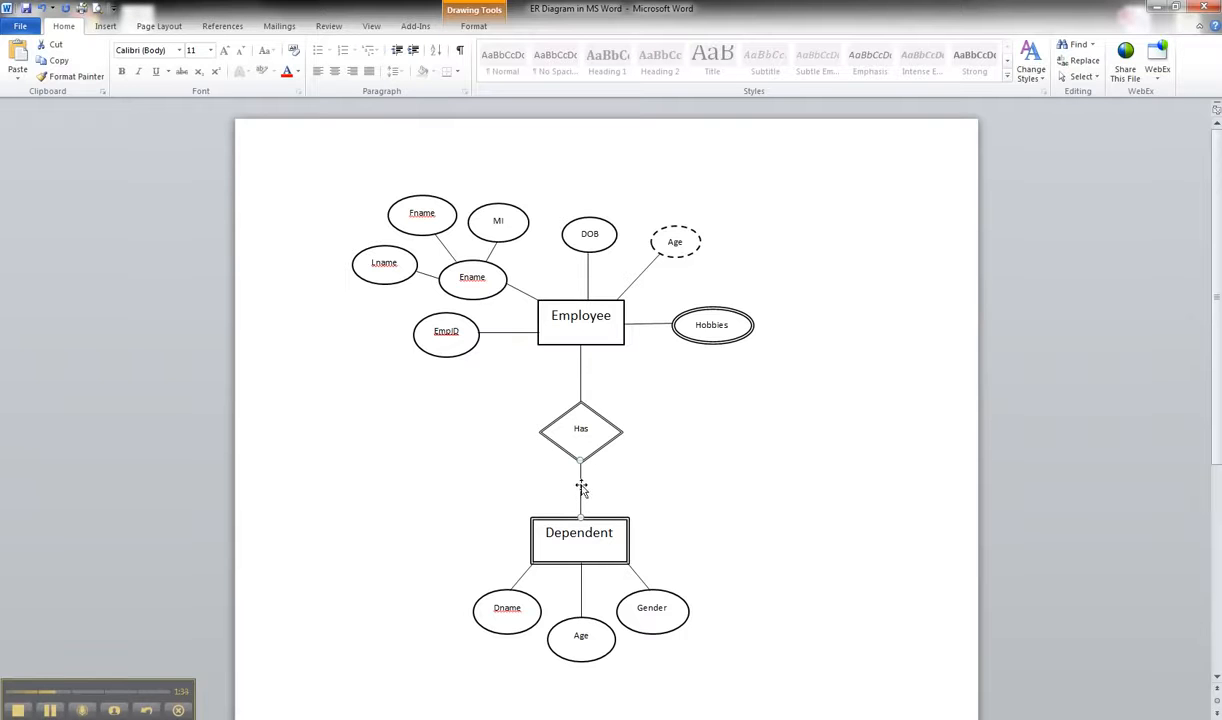
right_click(580, 488)
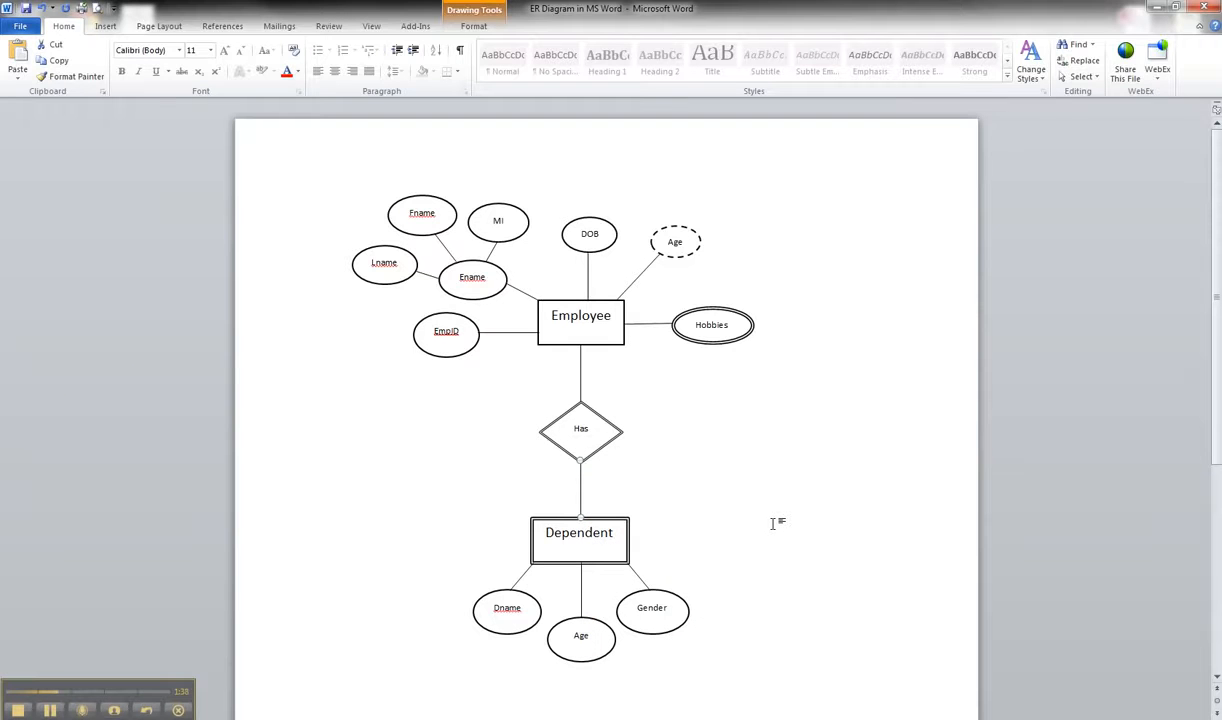
mouse_move(612, 492)
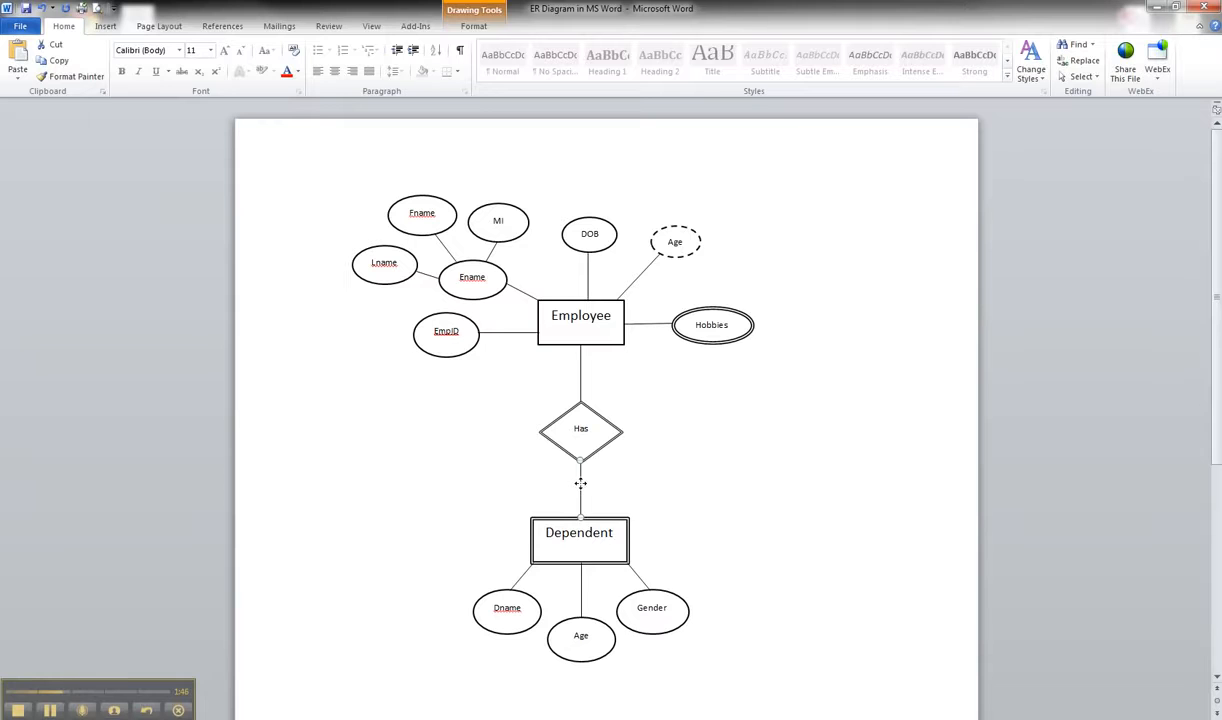
- Format the Has–Dependent connector as a double compound line, 3 pt wide
right_click(580, 482)
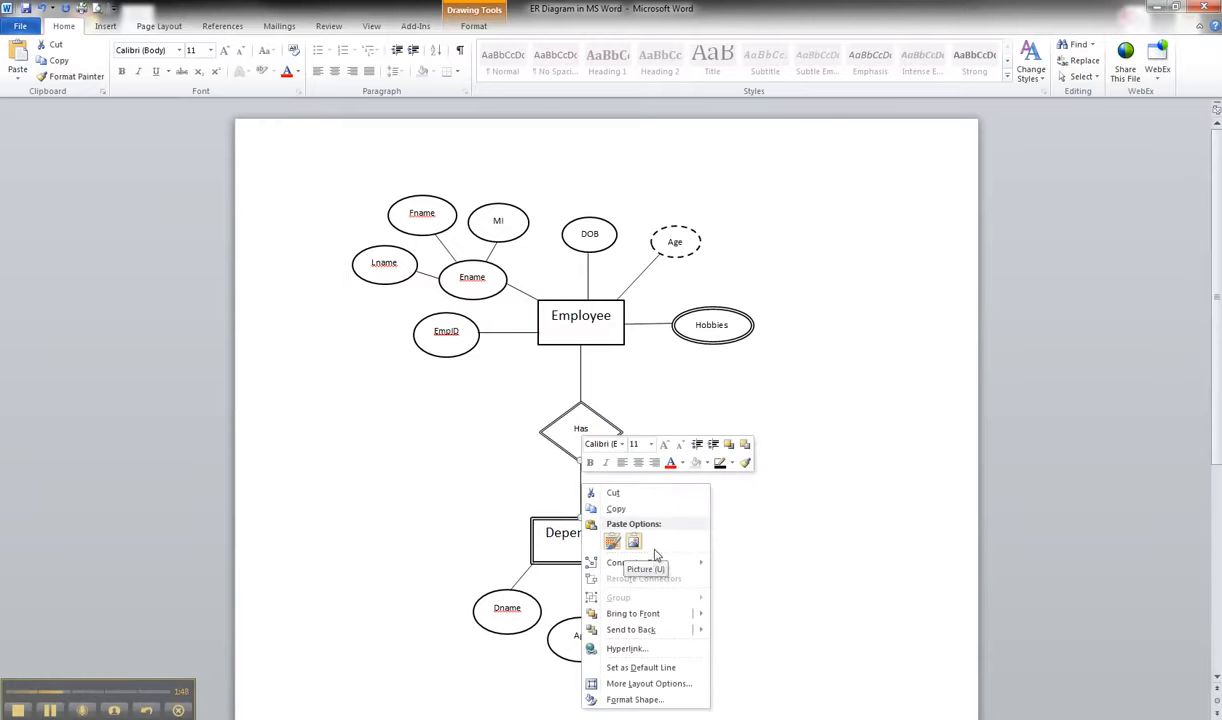
left_click(632, 700)
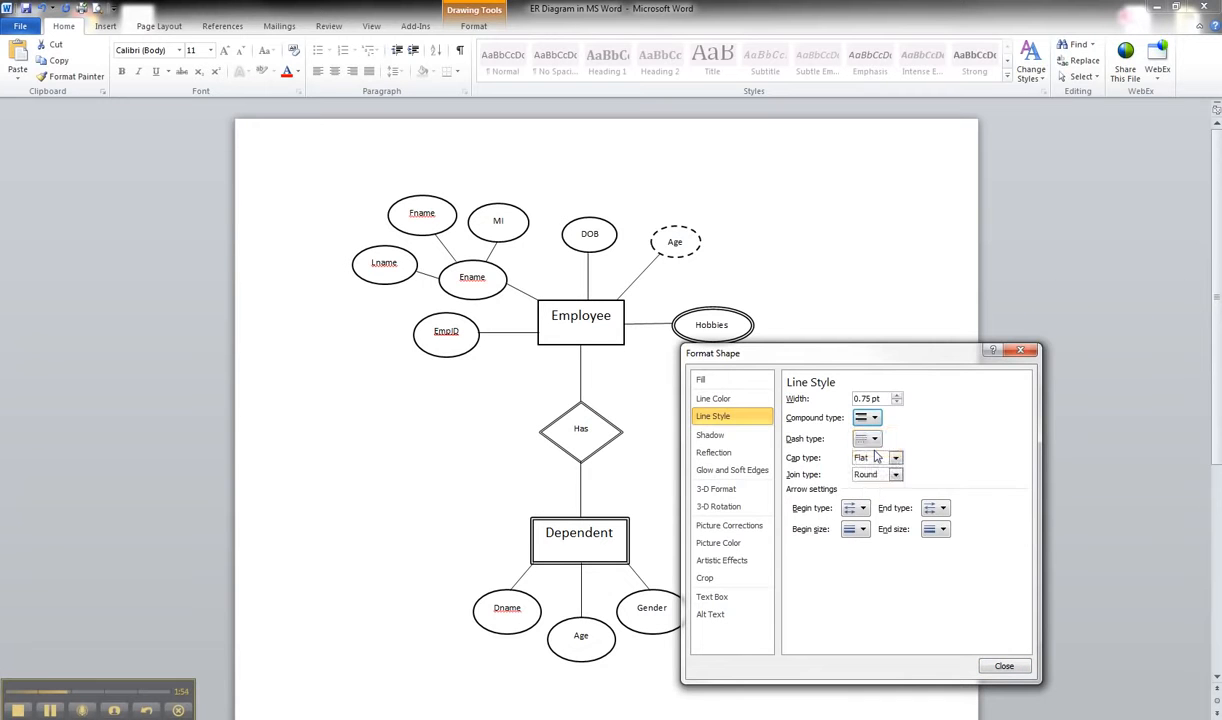
left_click(898, 396)
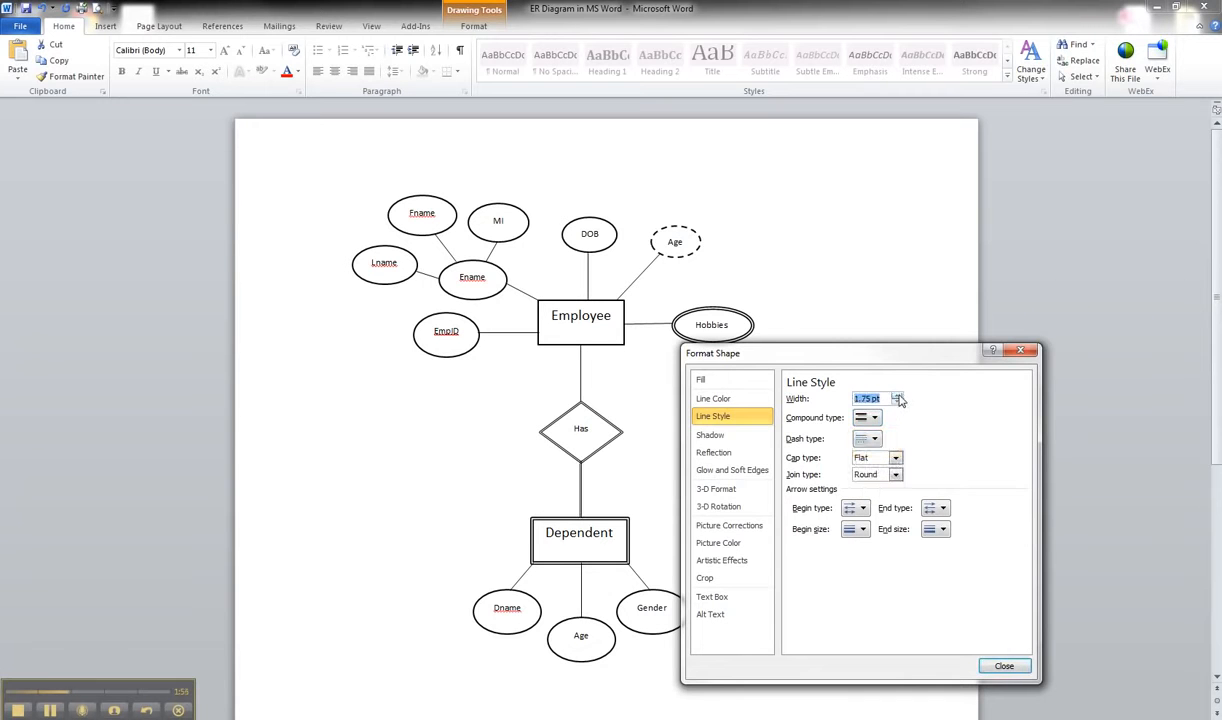
left_click(896, 396)
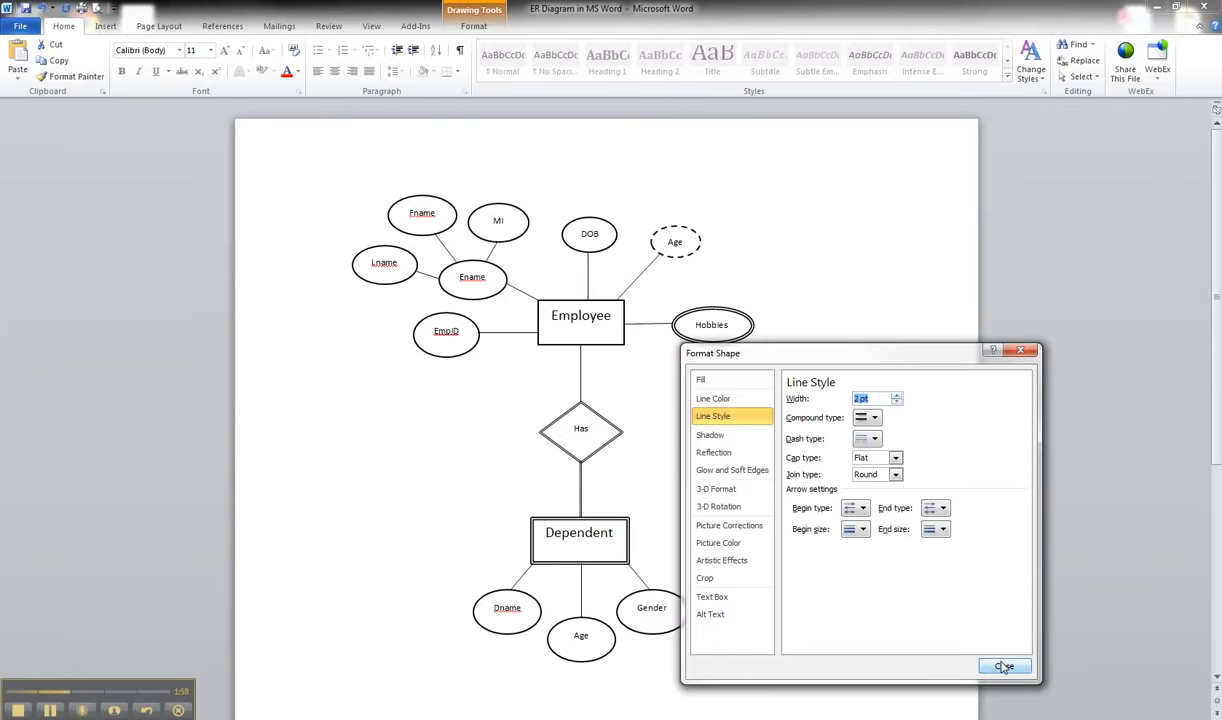
left_click(1012, 668)
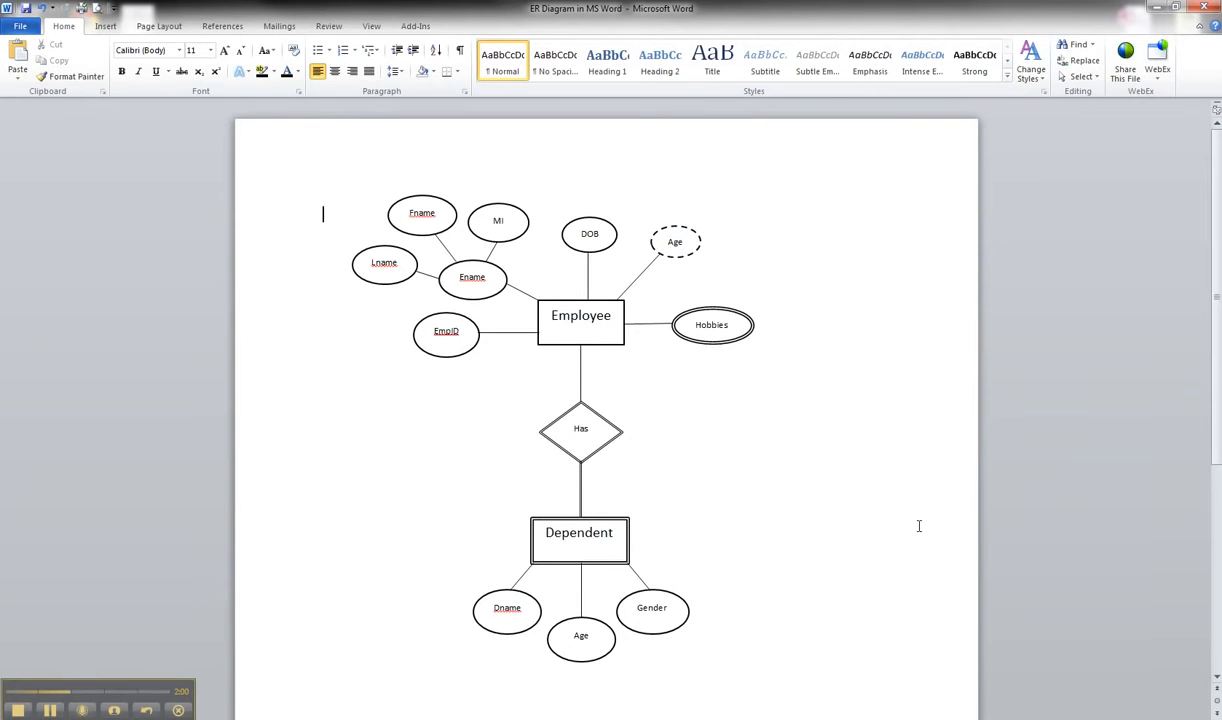